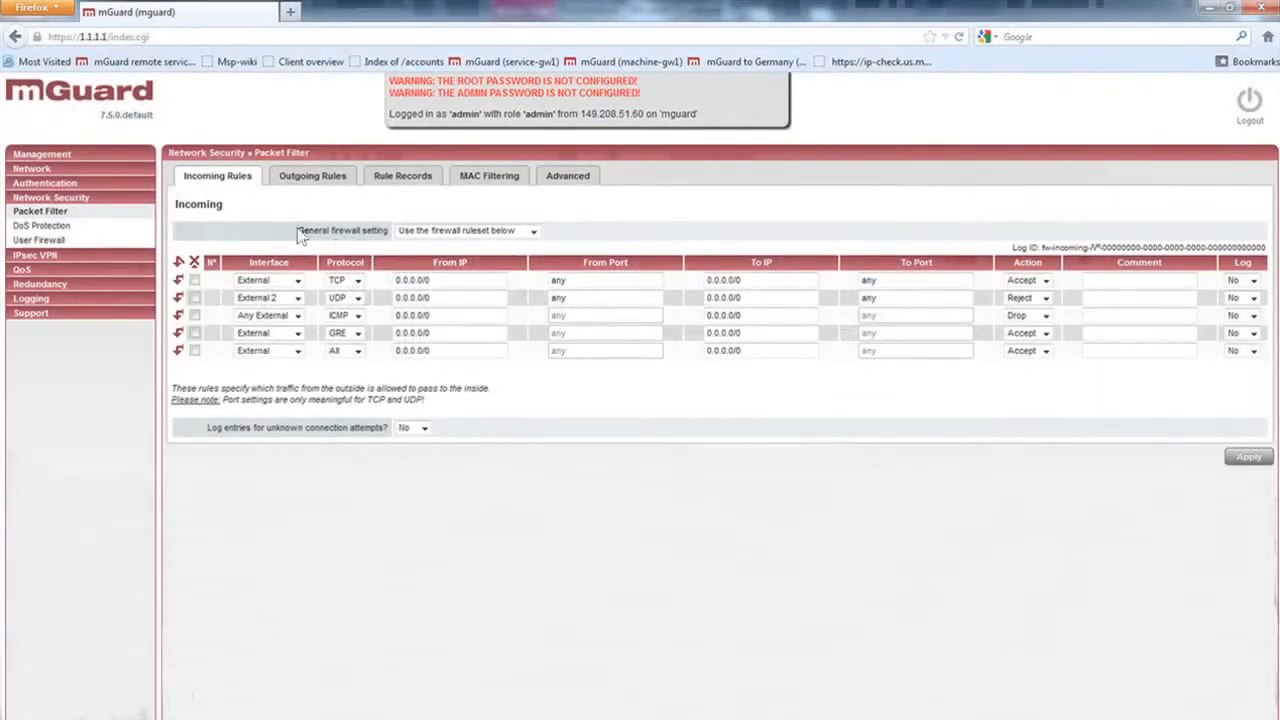
mouse_move(268, 278)
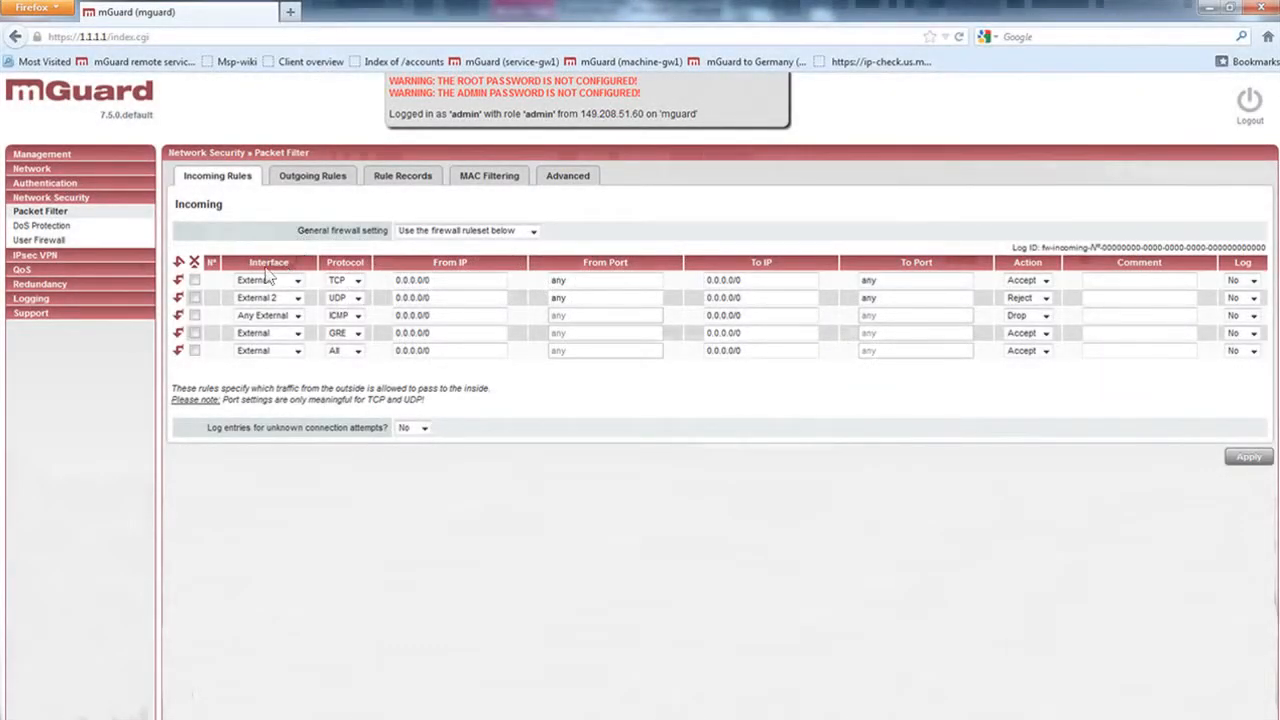
mouse_move(444, 278)
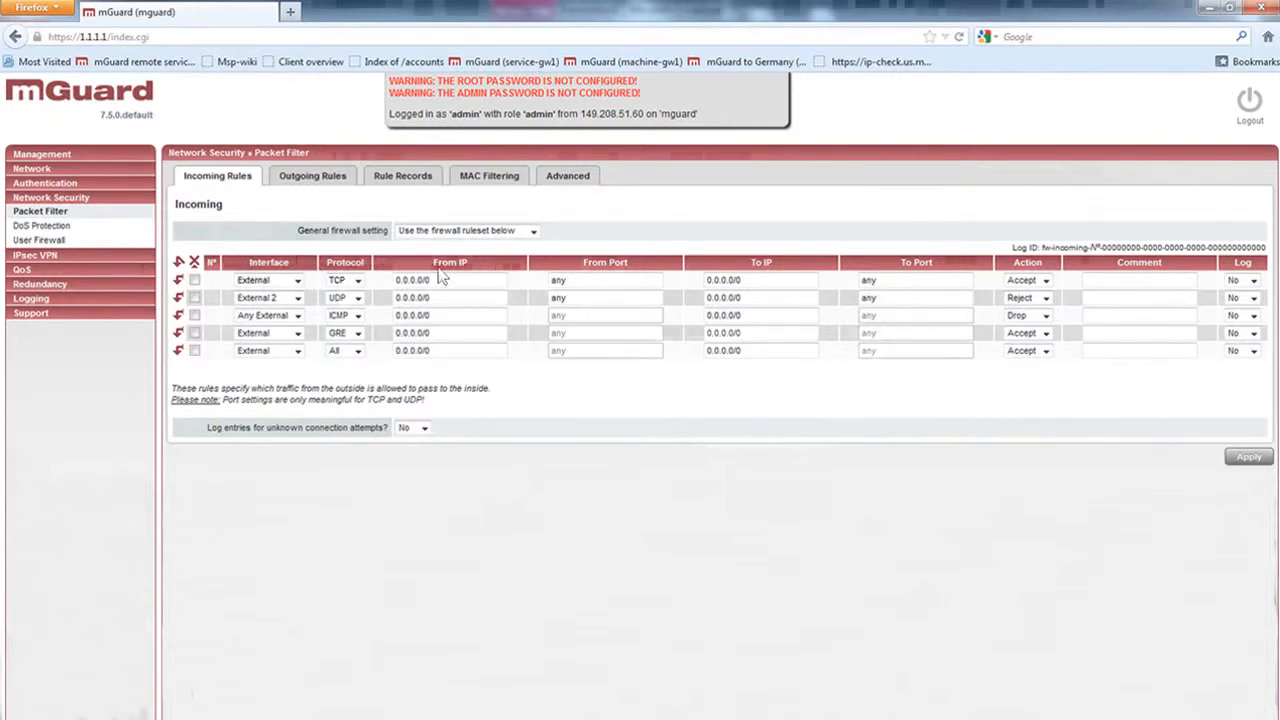